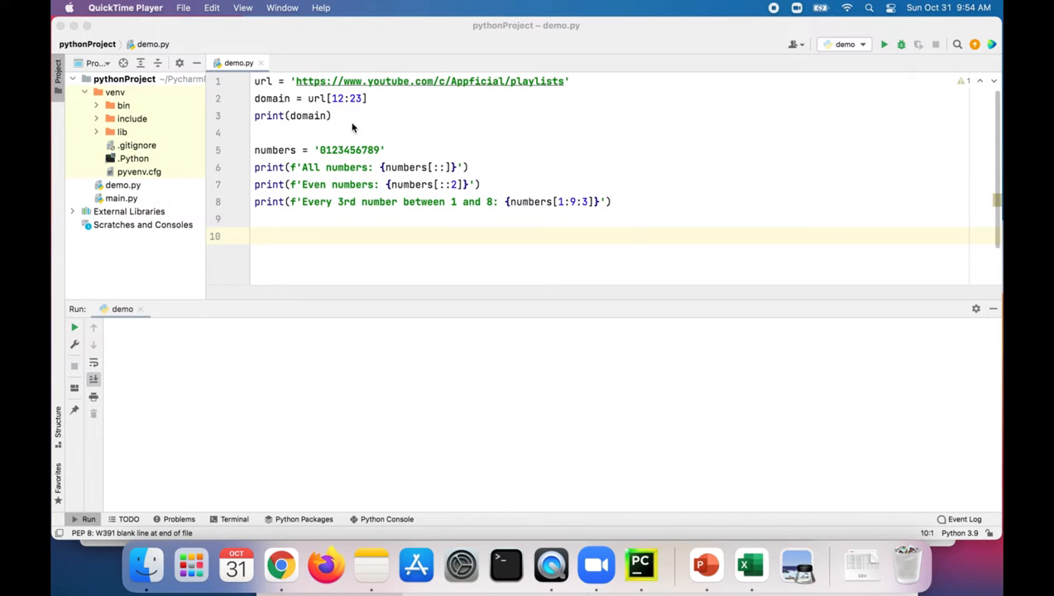
pyautogui.moveTo(452, 91)
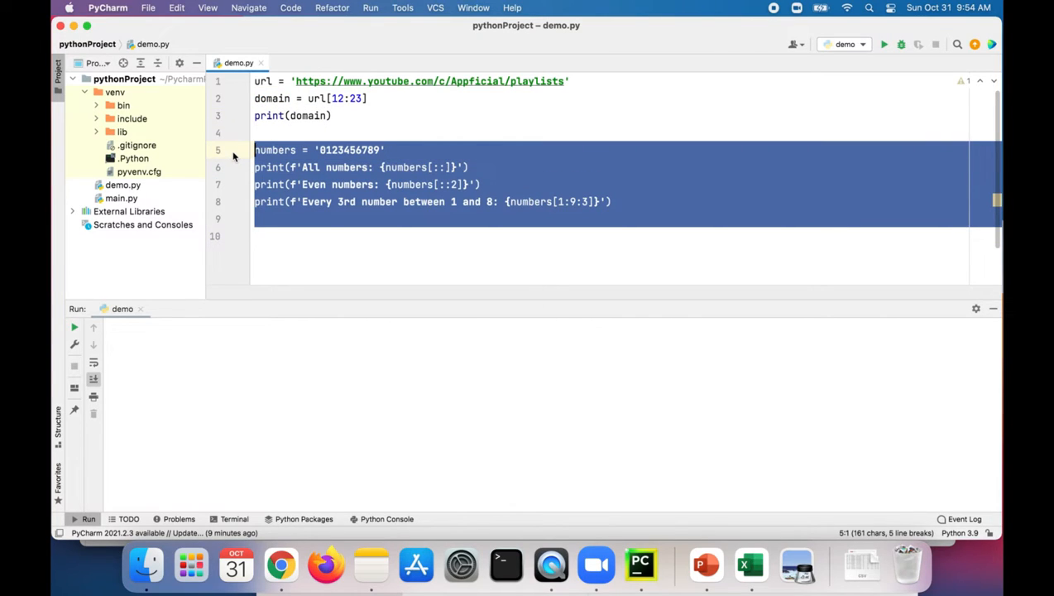
# Step: Delete the numbers slicing lines and run demo.py to print the URL domain
pyautogui.press('Delete')
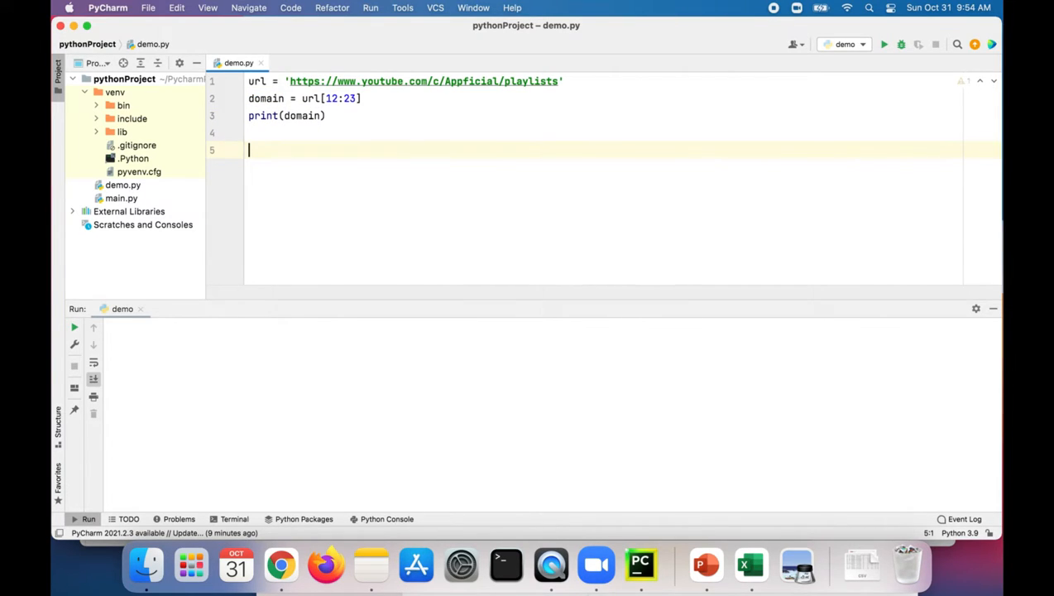
pyautogui.click(884, 43)
pyautogui.write('8')
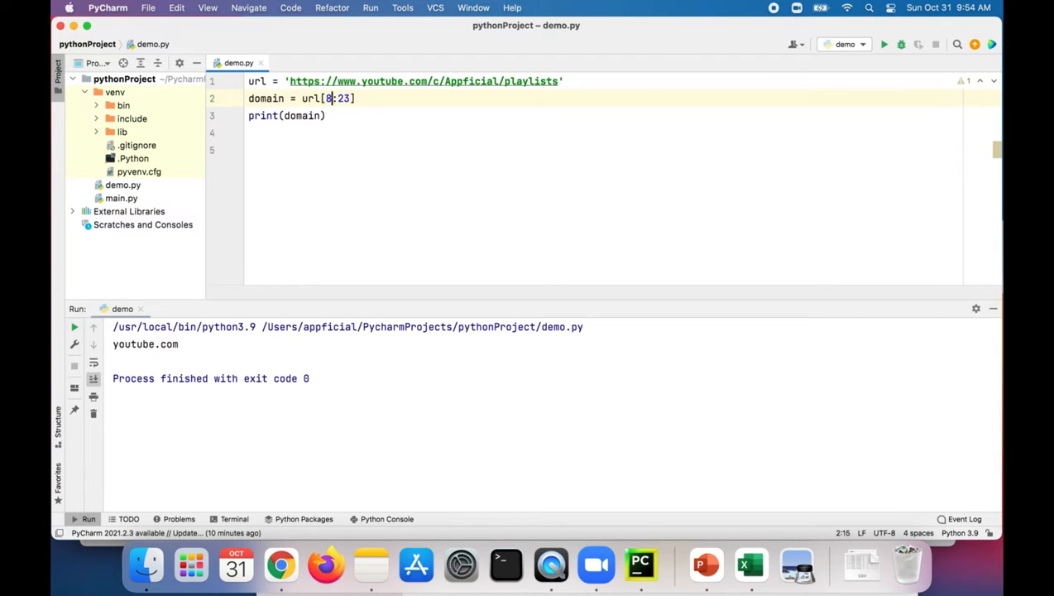
pyautogui.moveTo(883, 44)
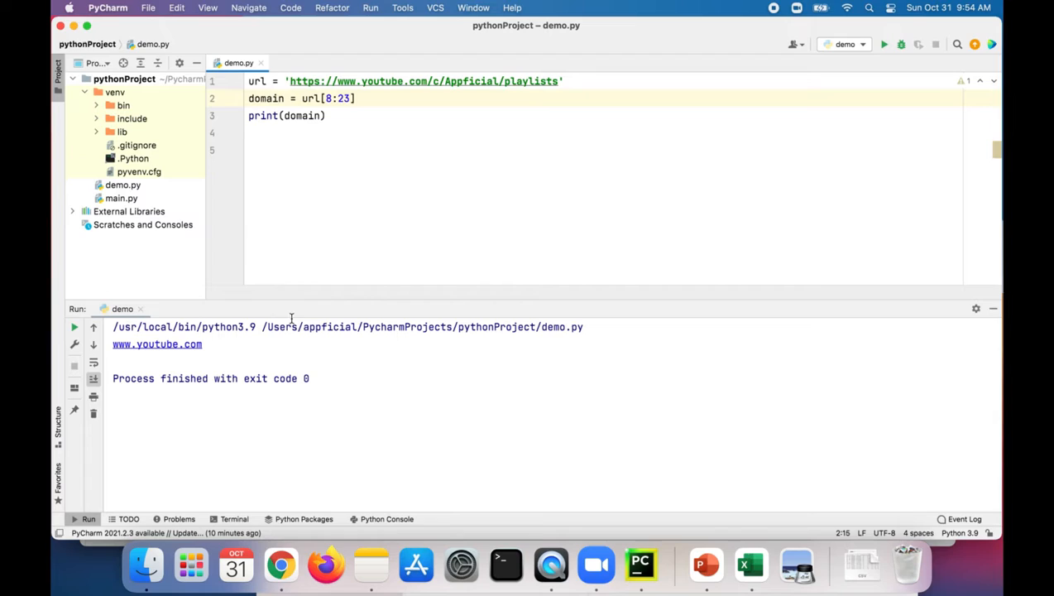
pyautogui.moveTo(343, 107)
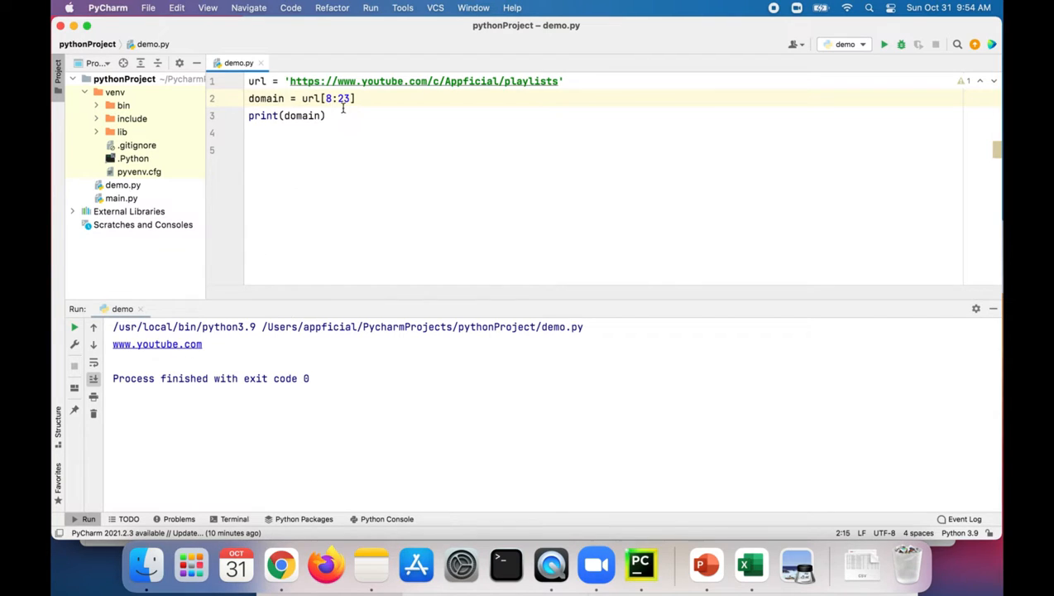
# Step: Remove the domain slice's end index to make url[8:] and run the script
pyautogui.doubleClick(342, 81)
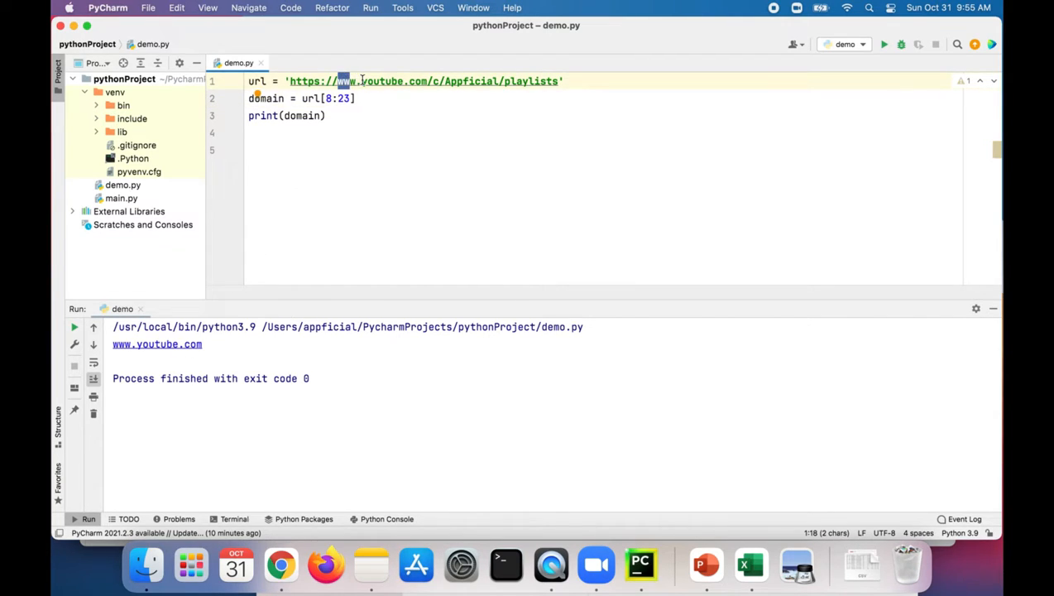
pyautogui.click(361, 81)
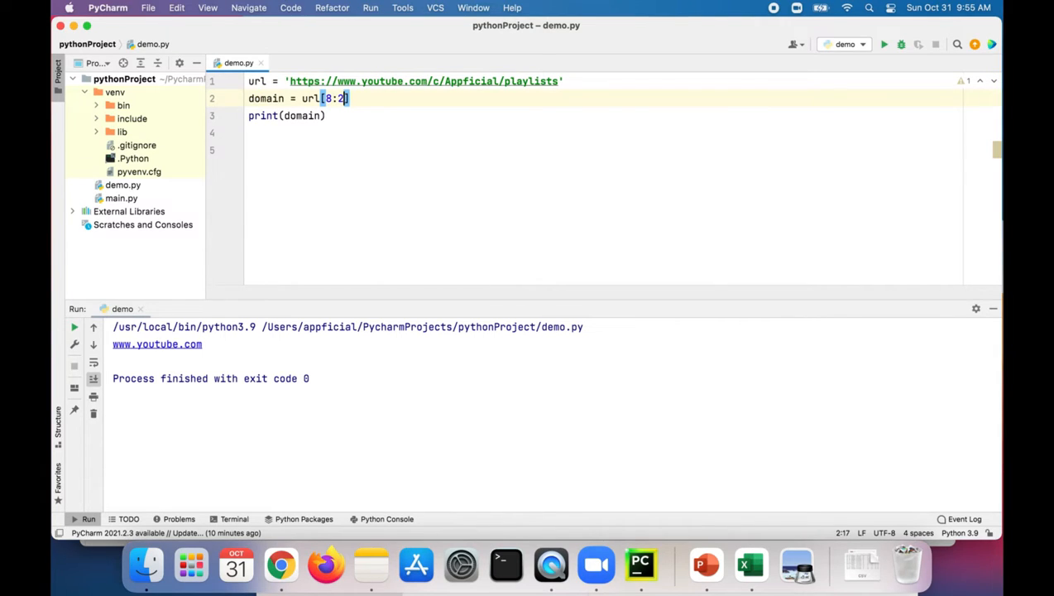
pyautogui.press('backspace')
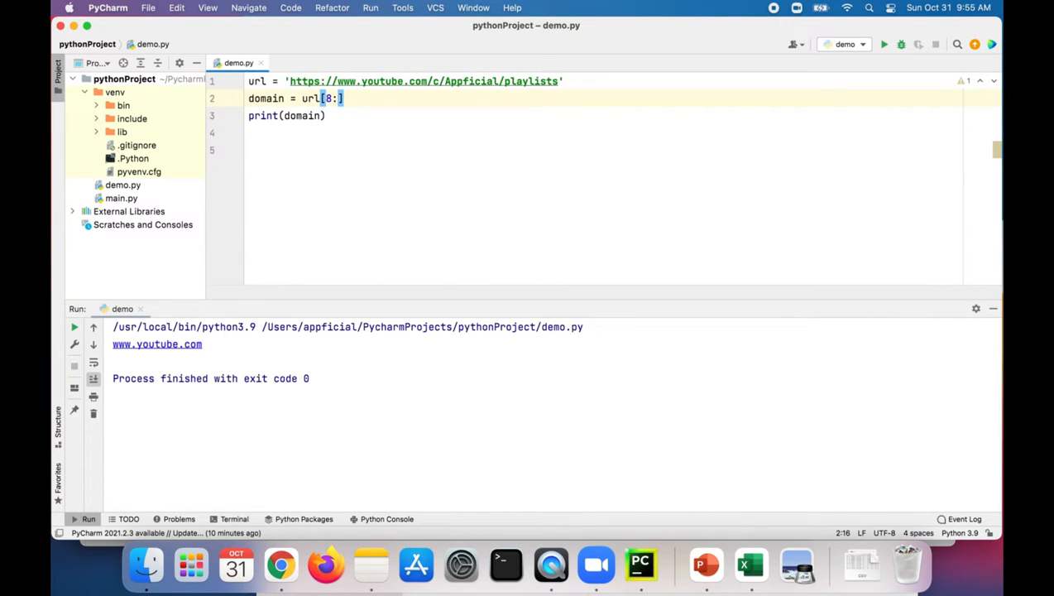
pyautogui.click(884, 45)
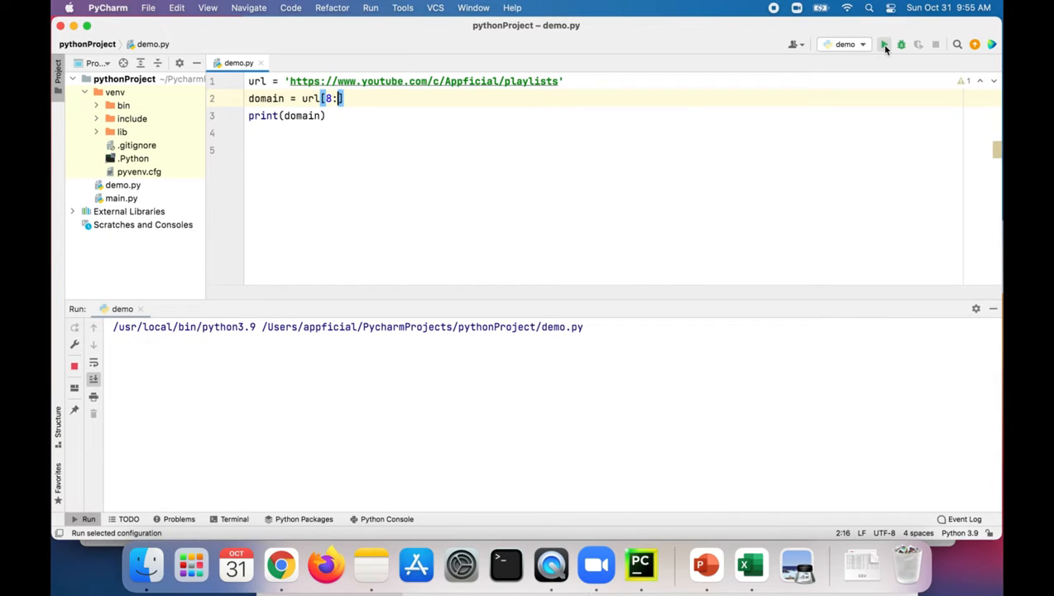
pyautogui.click(884, 44)
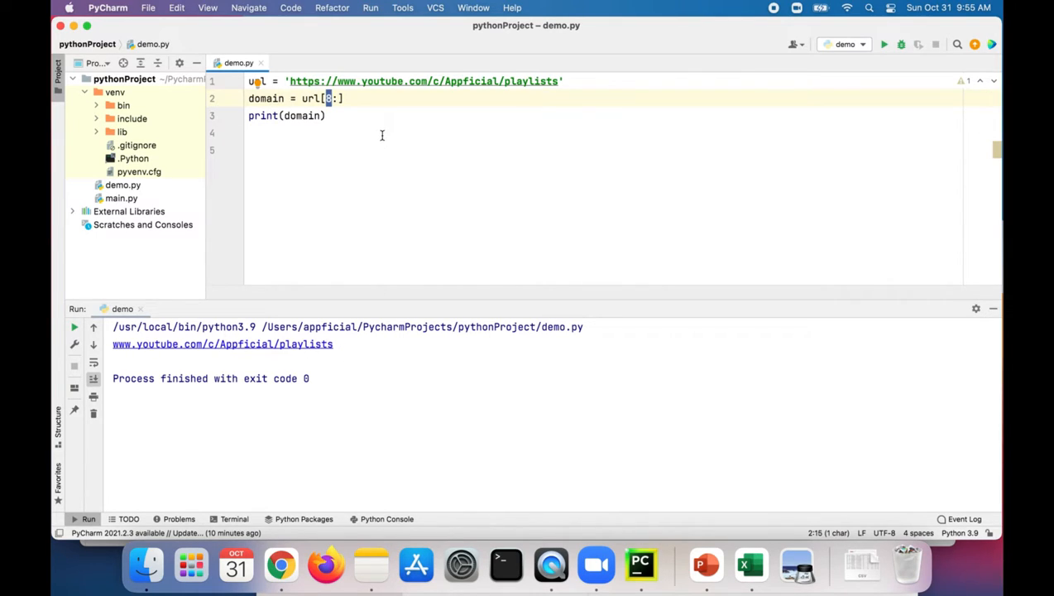
# Step: Run with the one-character slice url[8:9], then restore the end index 23
pyautogui.write('8')
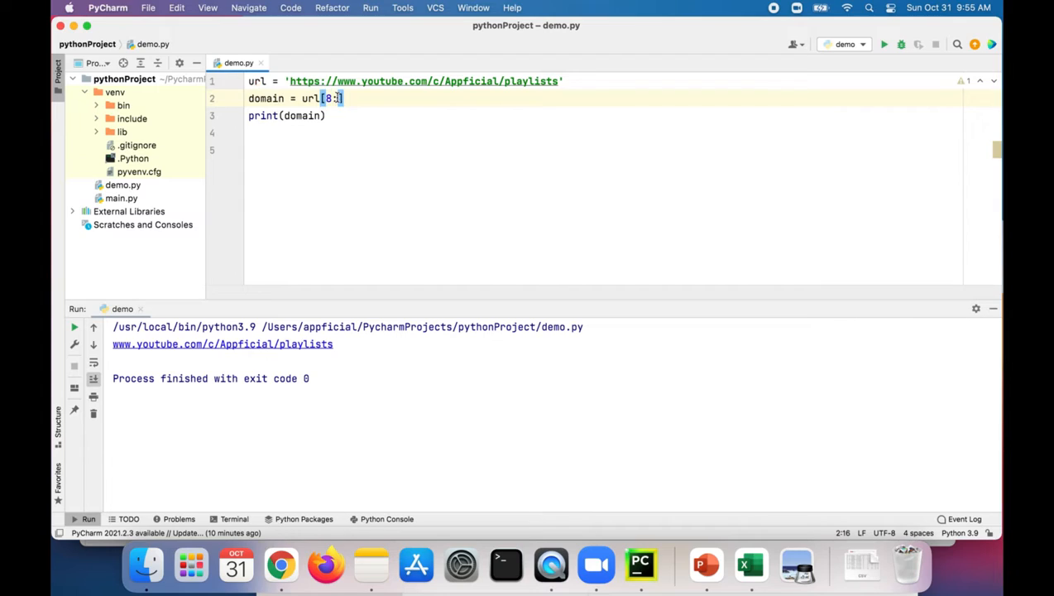
pyautogui.write('9')
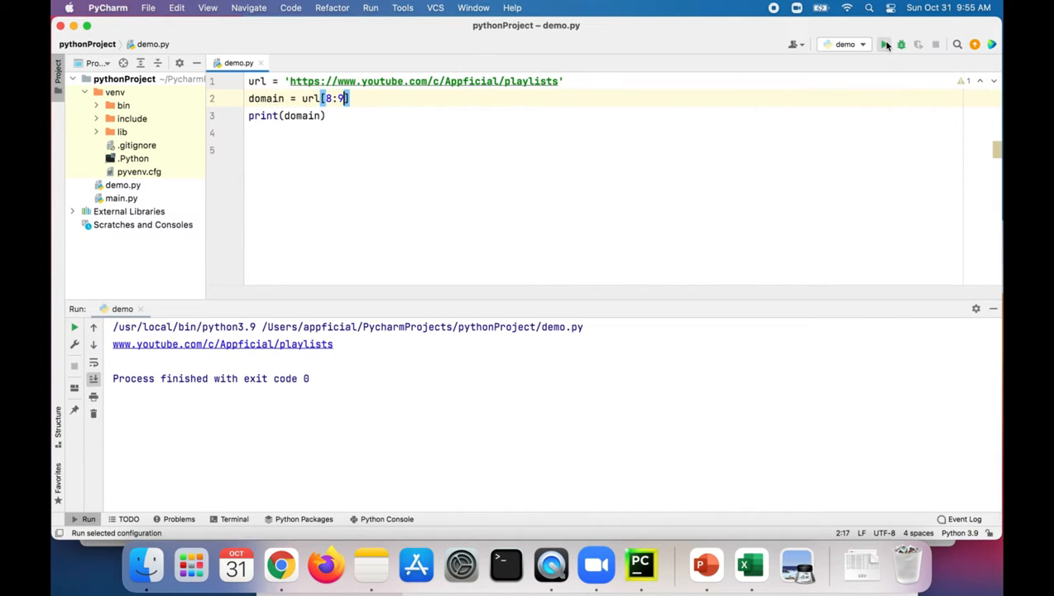
pyautogui.click(884, 43)
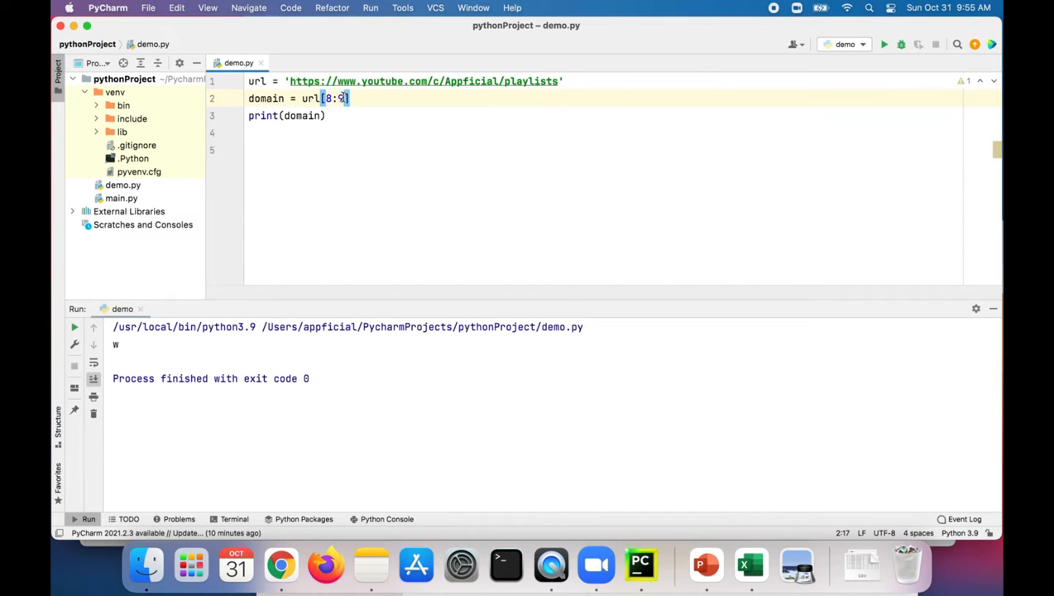
pyautogui.write('23')
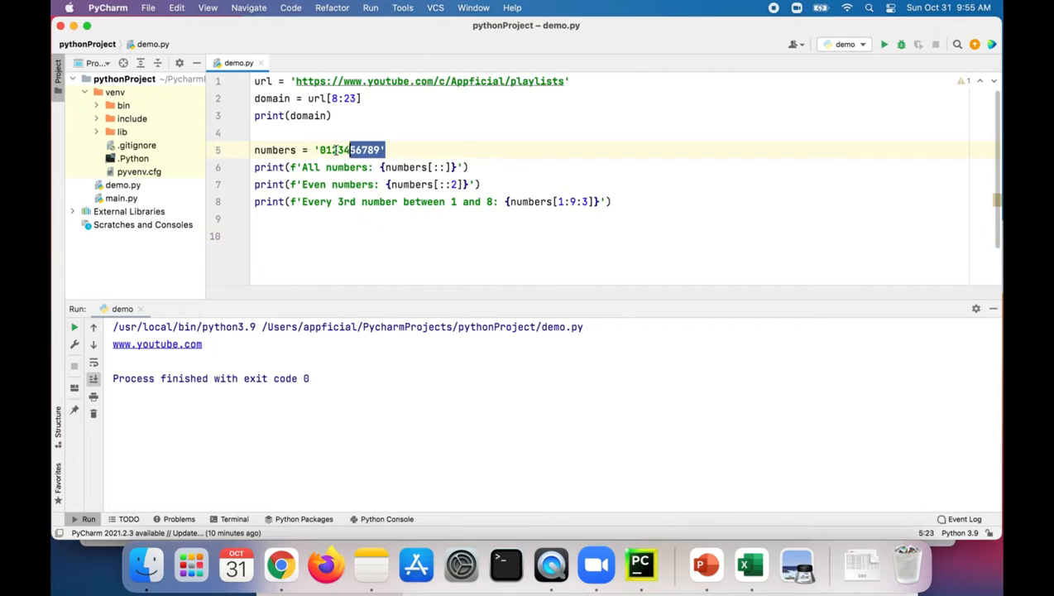
pyautogui.click(409, 184)
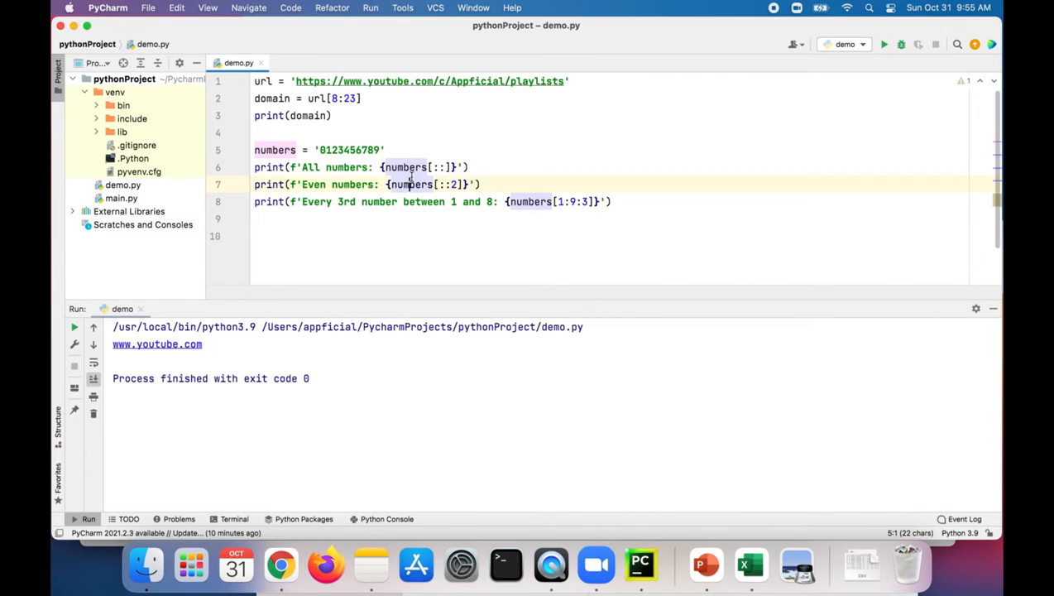
pyautogui.click(480, 168)
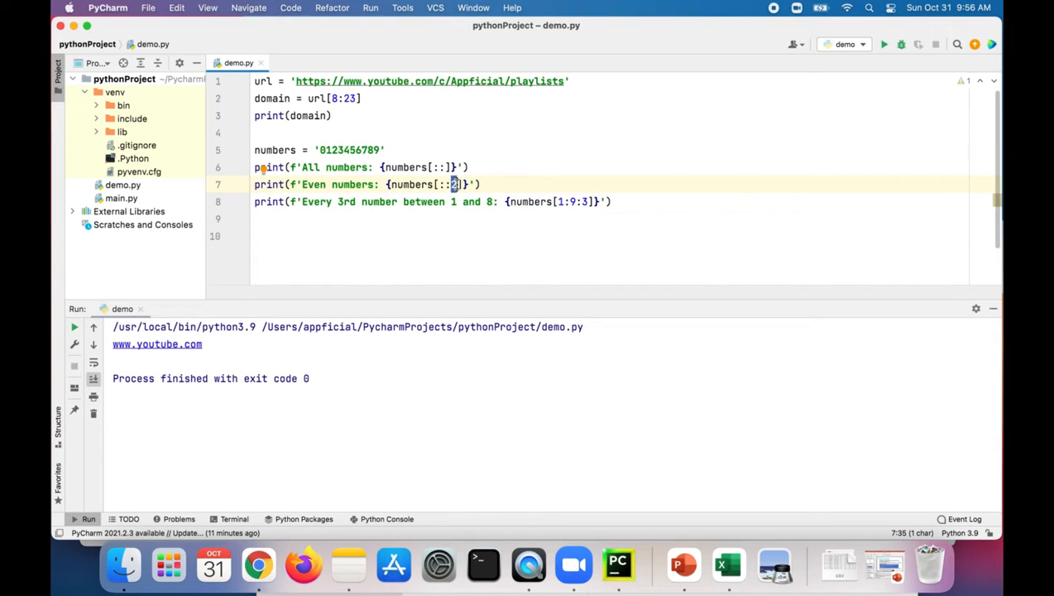
pyautogui.moveTo(550, 219)
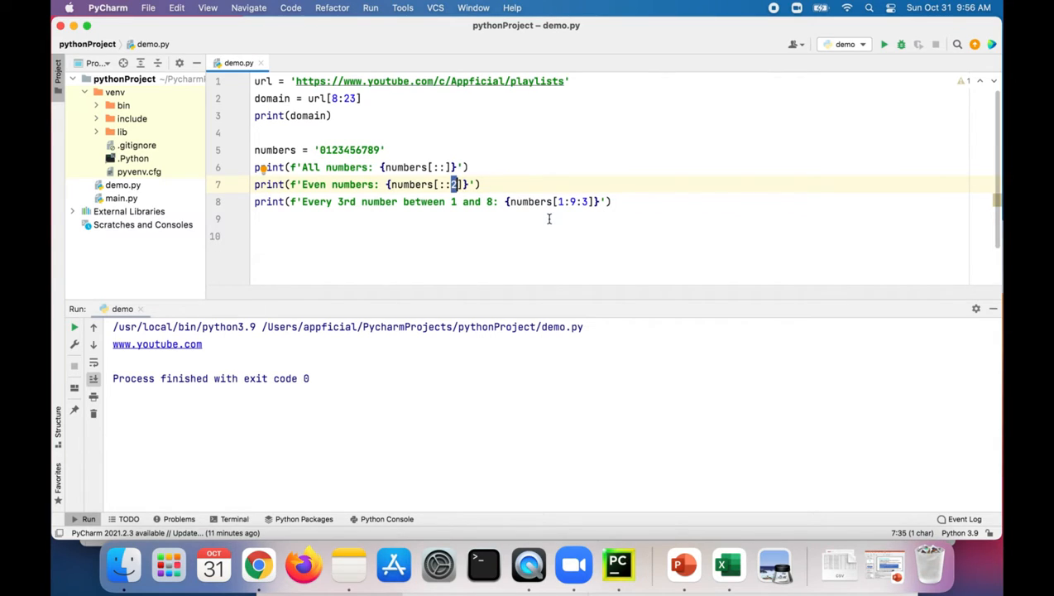
pyautogui.moveTo(529, 215)
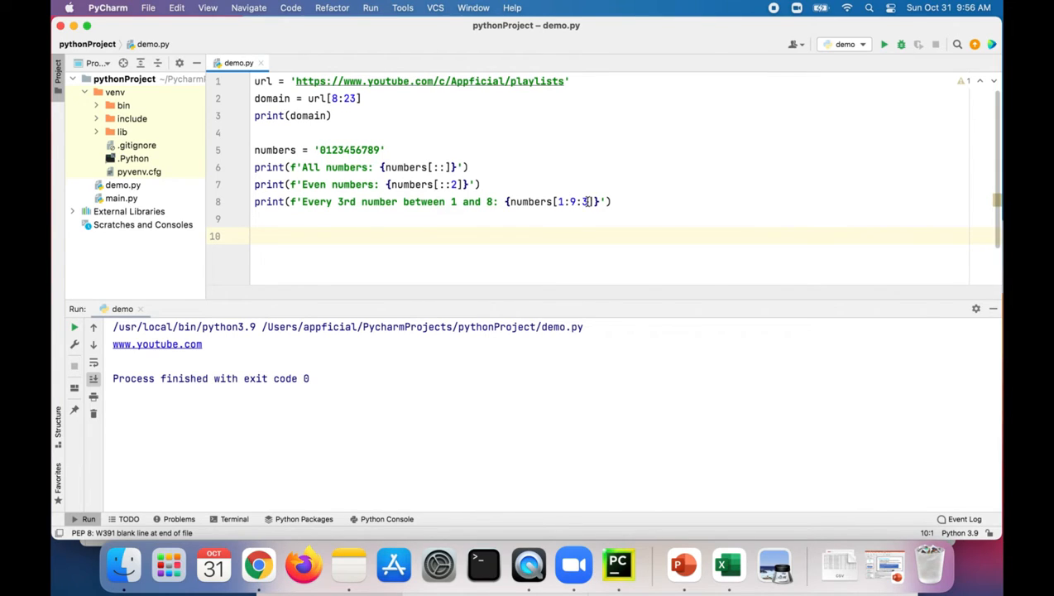
# Step: Run to show all stride results including 147, then rerun with numbers[1:9:2] printing 1357
pyautogui.moveTo(380, 184); pyautogui.dragTo(589, 201)
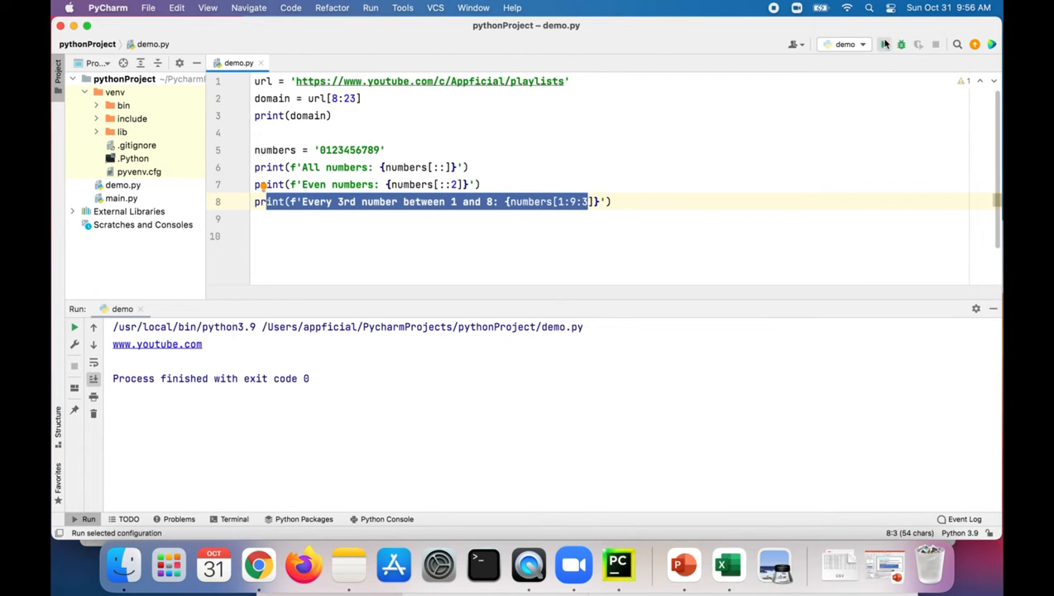
pyautogui.click(884, 44)
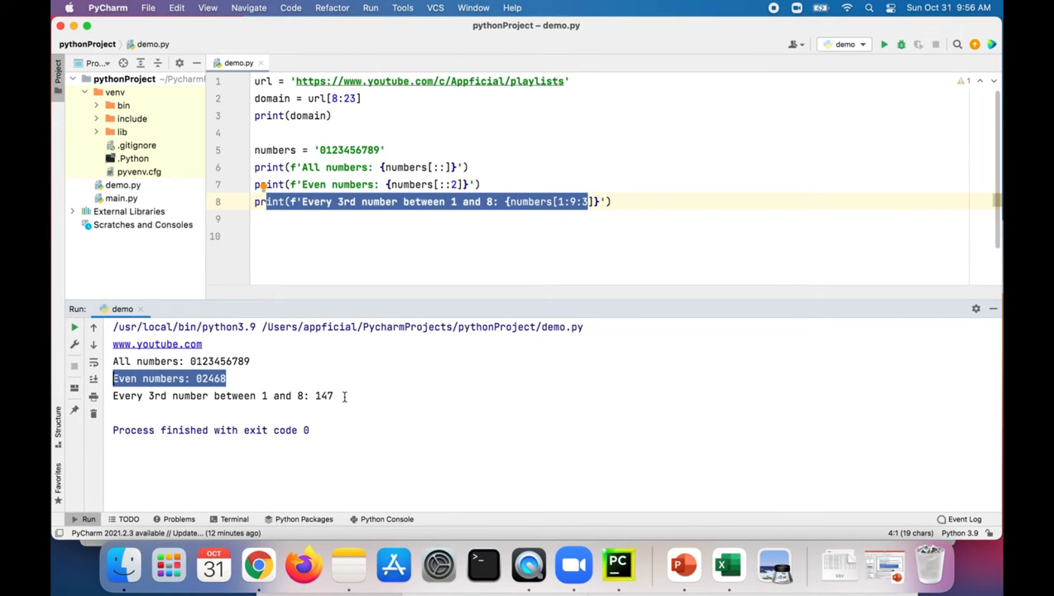
pyautogui.click(223, 396)
pyautogui.write('2')
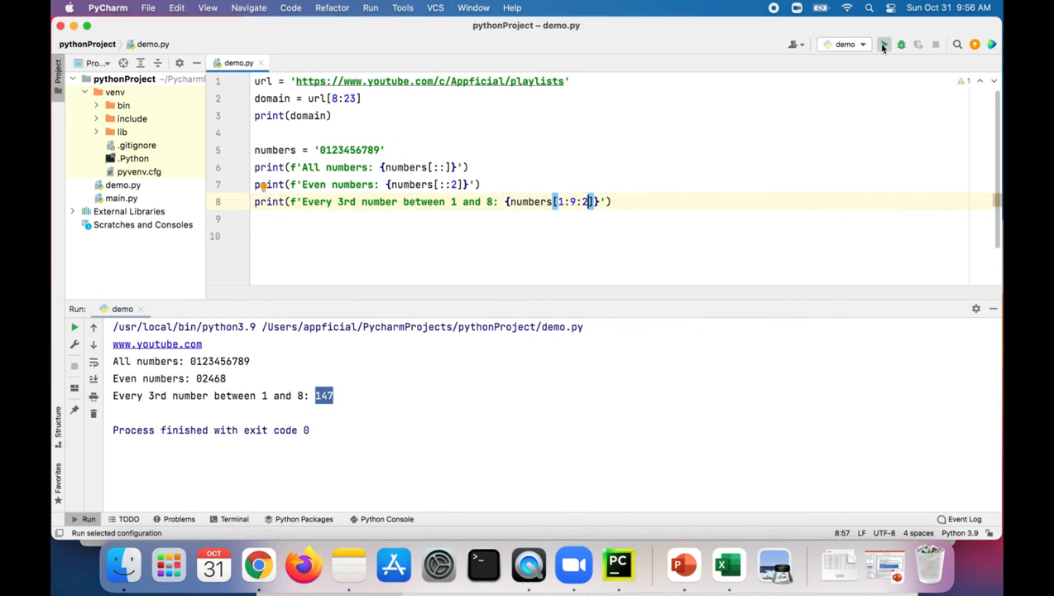
pyautogui.click(884, 44)
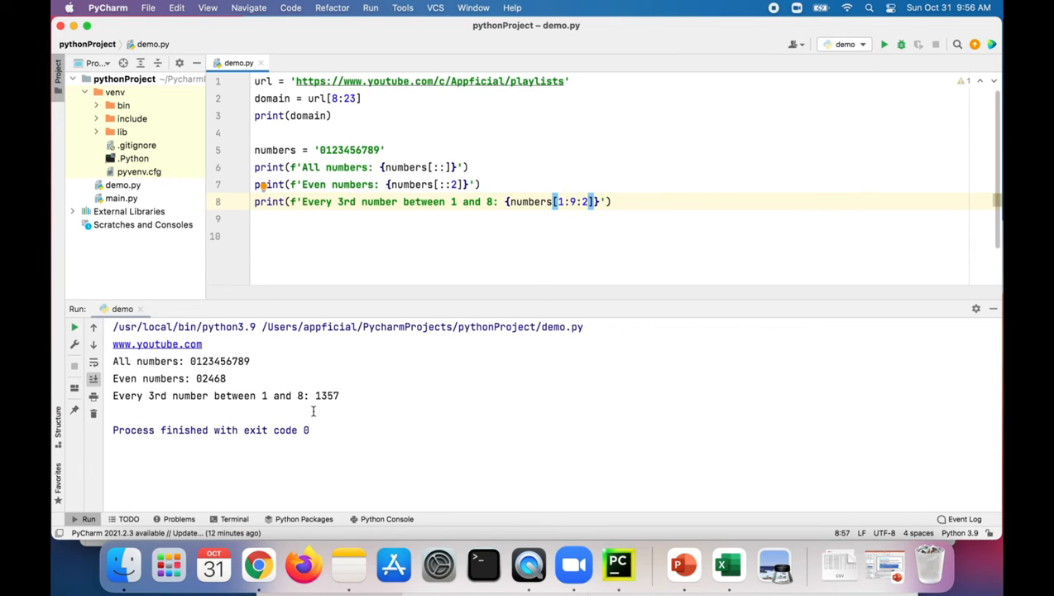